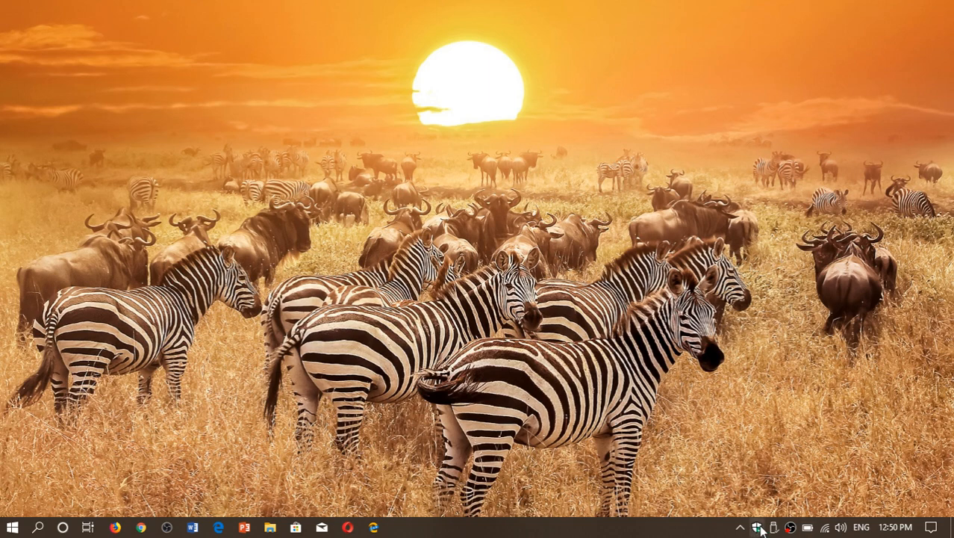
pyautogui.moveTo(740, 528)
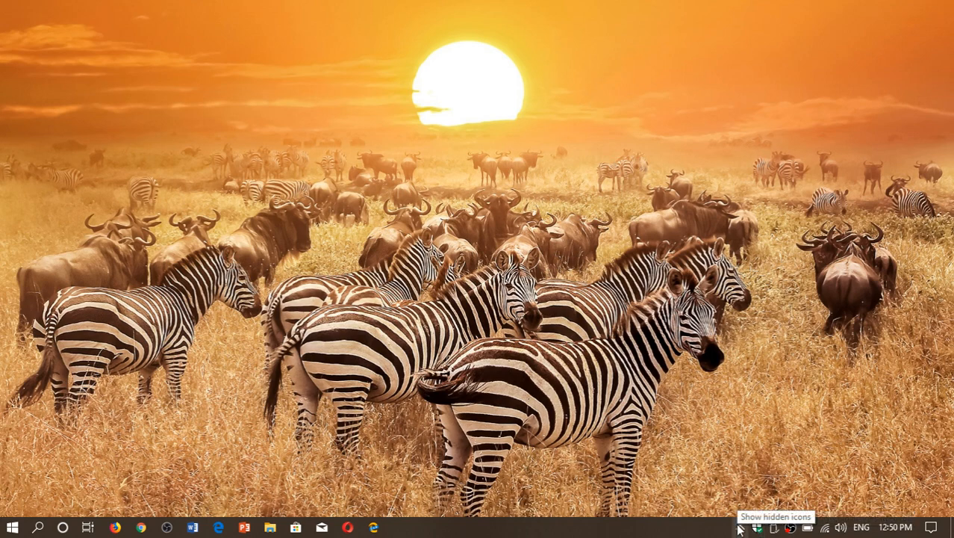
# Open the Start menu's app list and scroll down to the W–Y entries
pyautogui.click(740, 527)
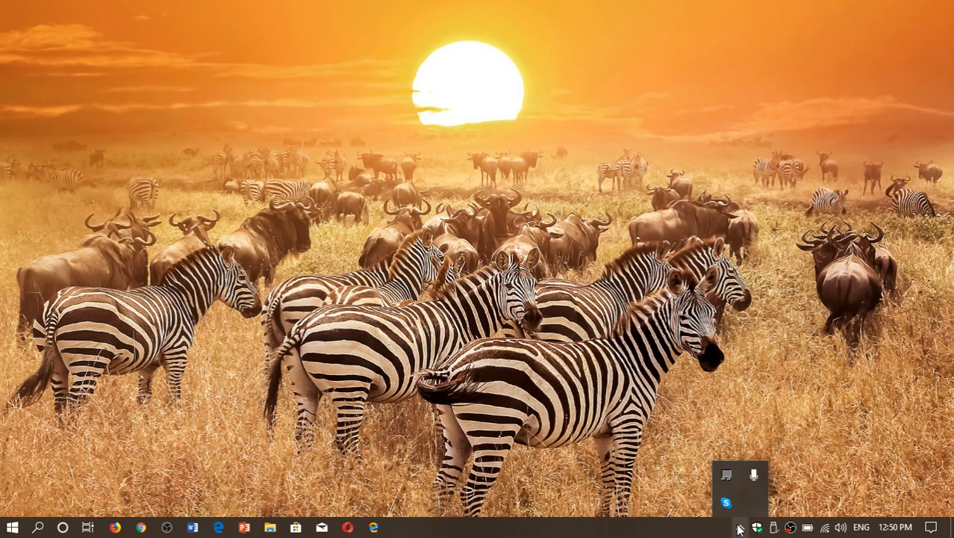
pyautogui.moveTo(756, 527)
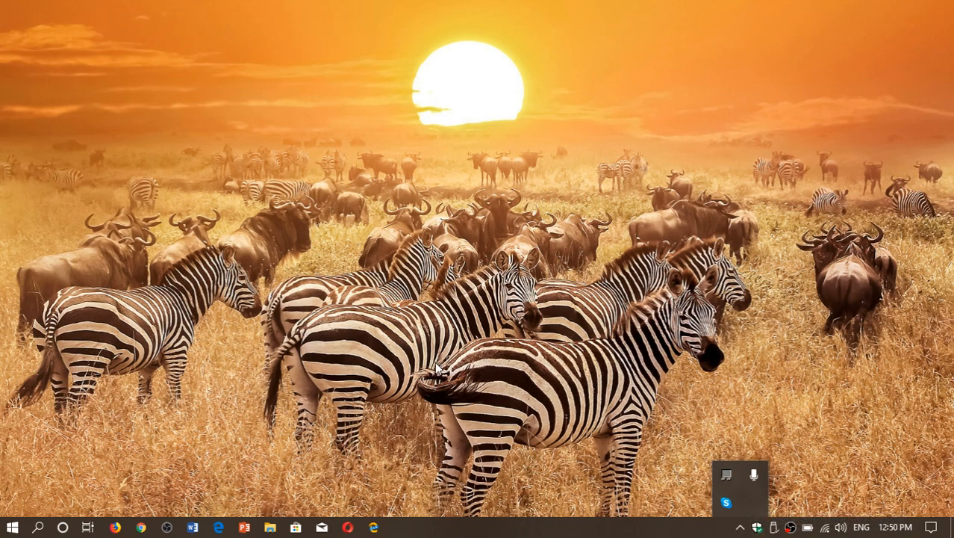
pyautogui.moveTo(10, 526)
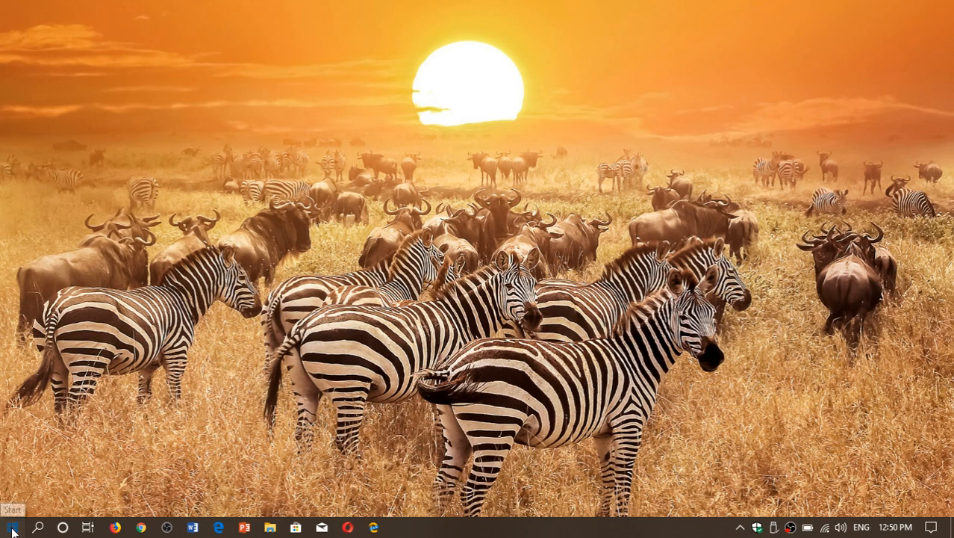
pyautogui.click(12, 527)
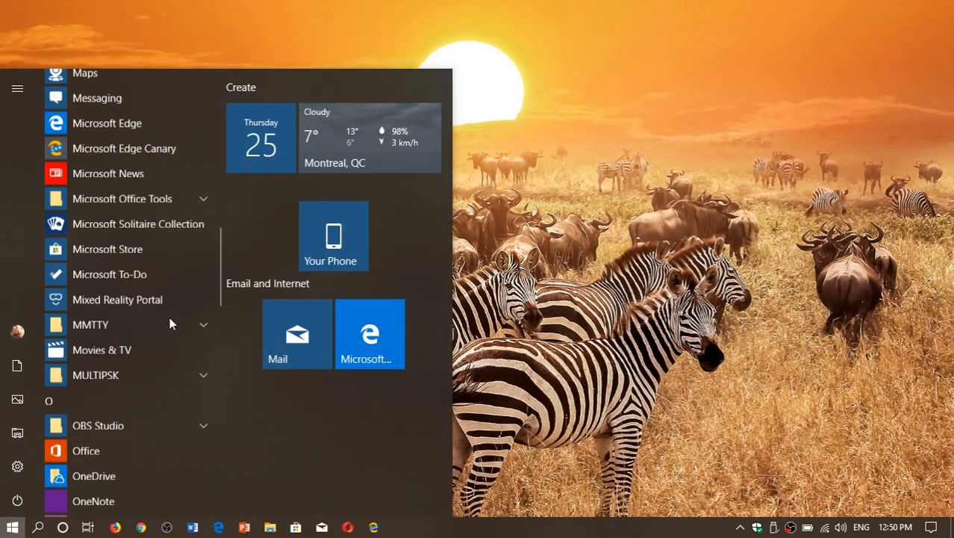
pyautogui.scroll(-3)
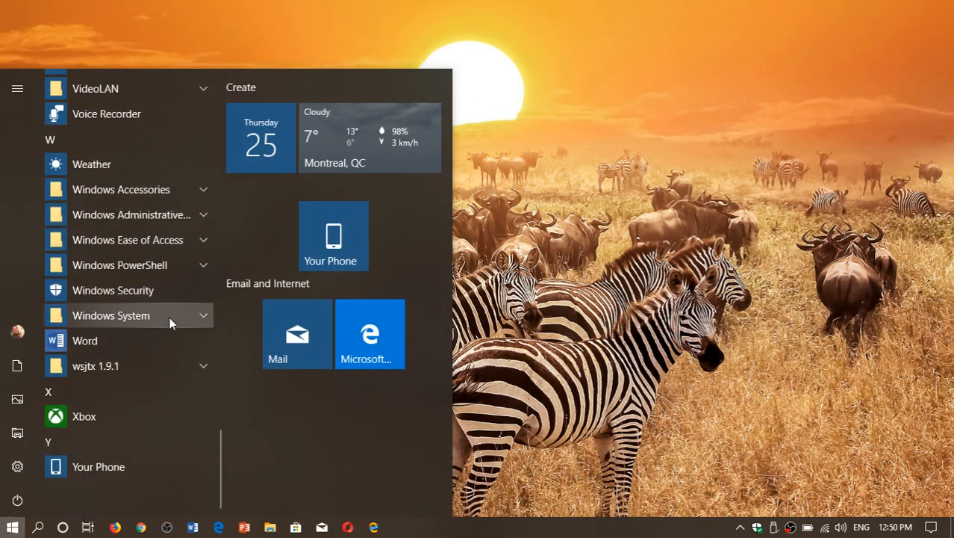
pyautogui.moveTo(113, 290)
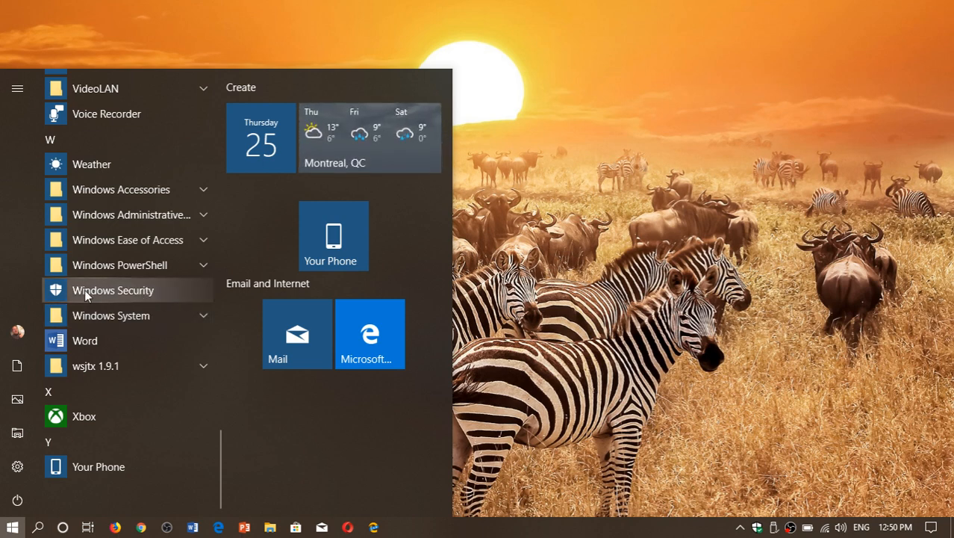
pyautogui.moveTo(79, 252)
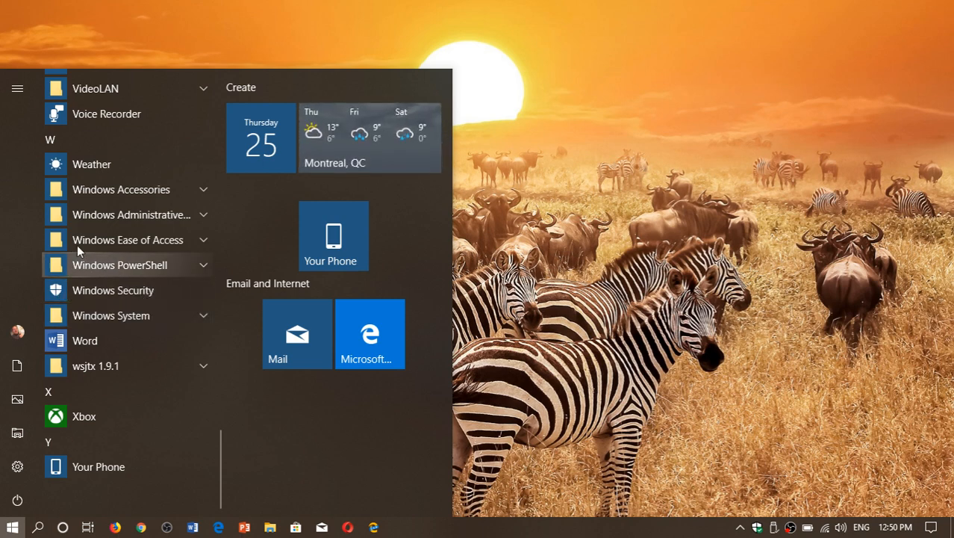
pyautogui.moveTo(669, 281)
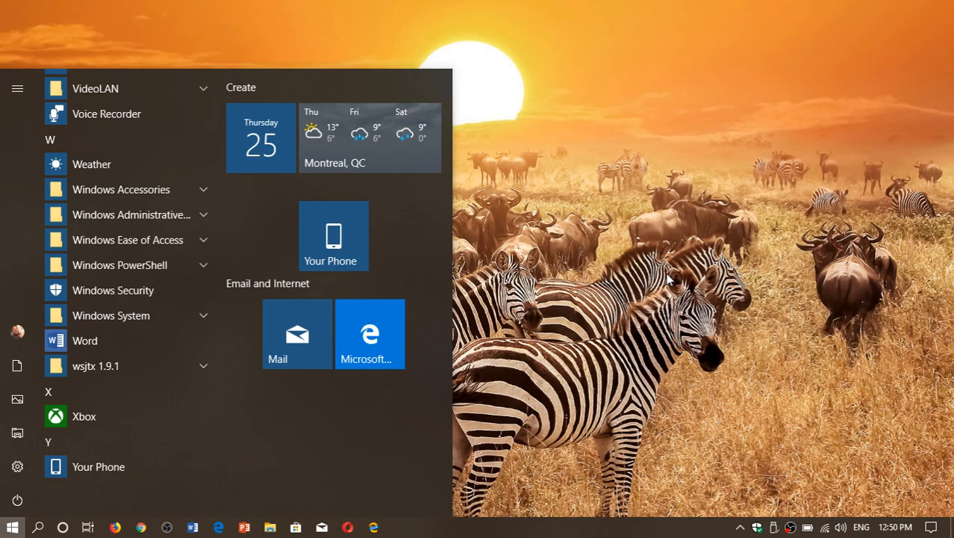
# Launch Windows Security from the Start menu, landing on the Security at a glance overview
pyautogui.click(12, 526)
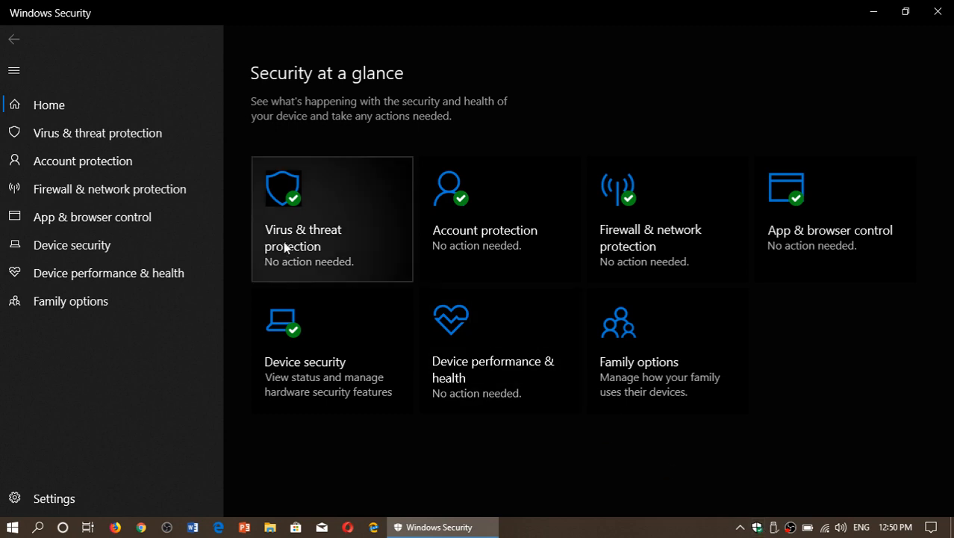
pyautogui.moveTo(327, 231)
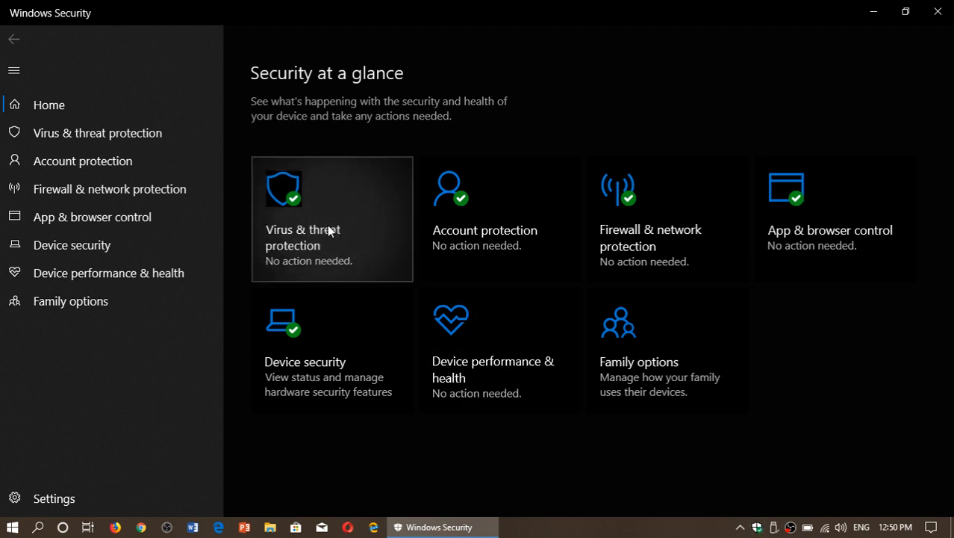
# Open the Virus & threat protection tile to see current threats and last quick scan
pyautogui.click(331, 219)
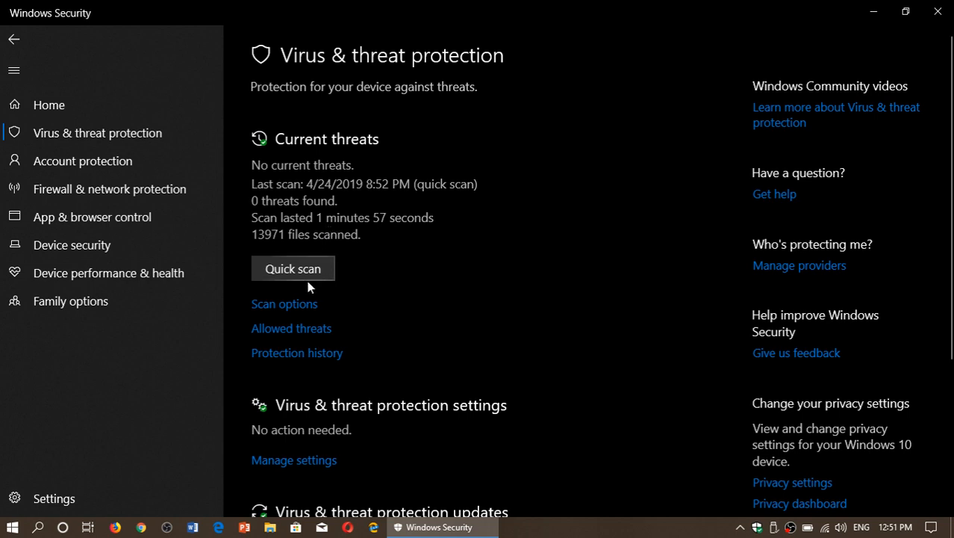
pyautogui.moveTo(450, 318)
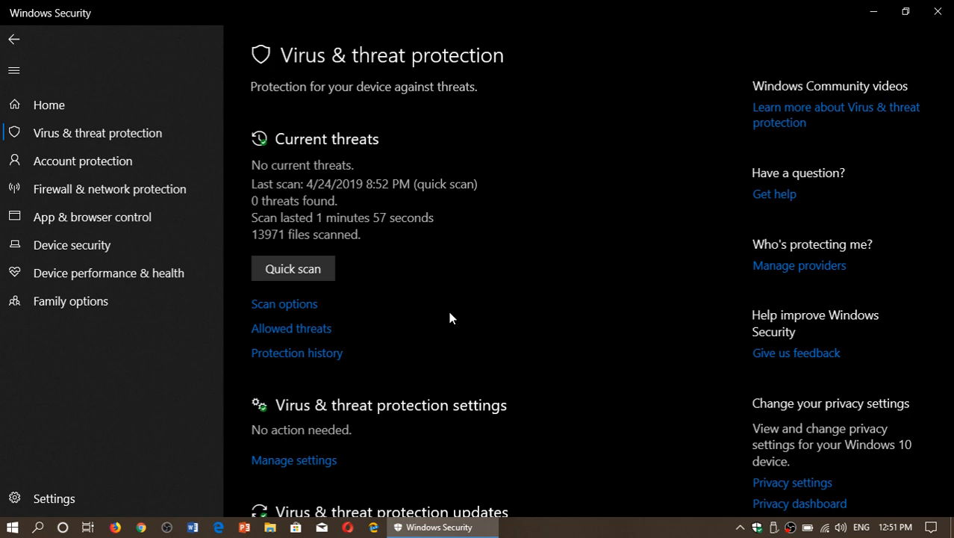
pyautogui.moveTo(449, 311)
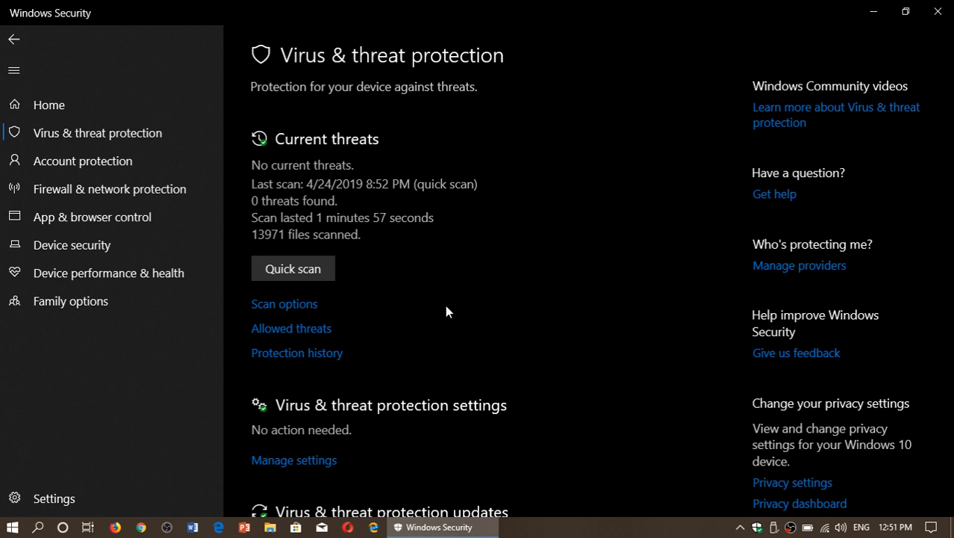
pyautogui.moveTo(408, 237)
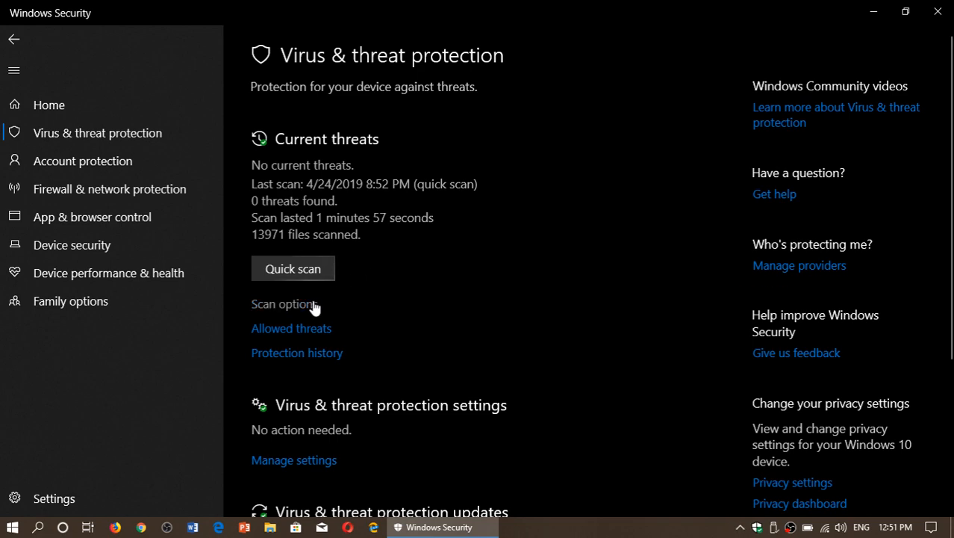
# Review the quick, full, custom and offline scan types, then return to the overview
pyautogui.click(285, 303)
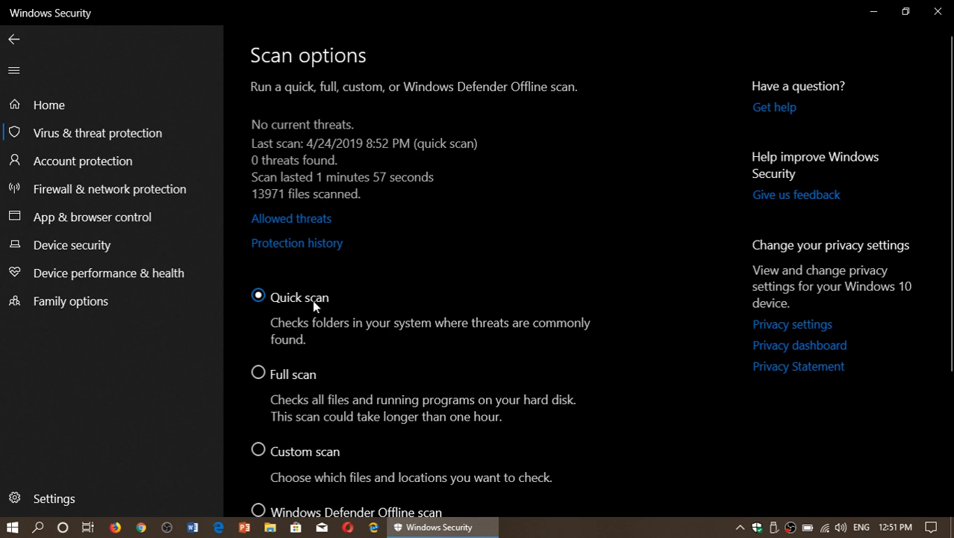
pyautogui.scroll(-3)
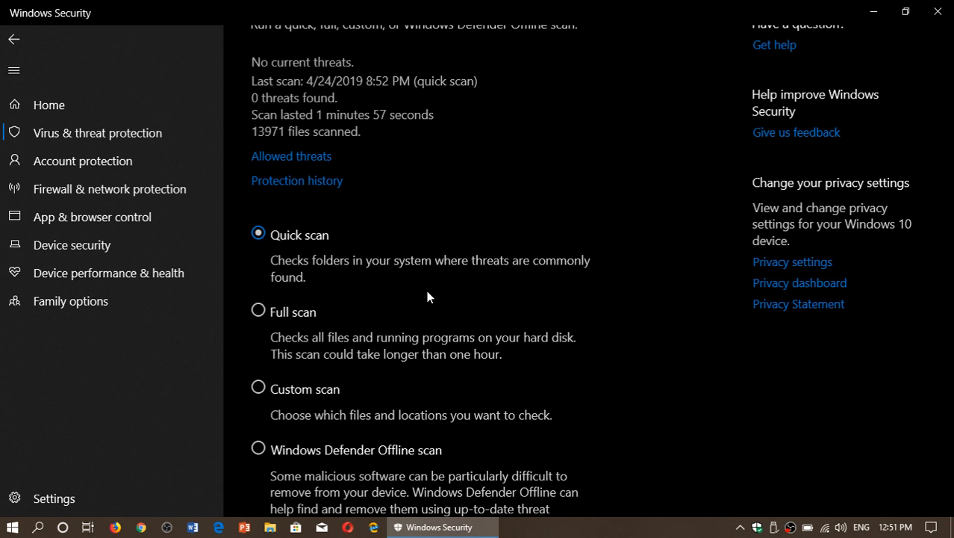
pyautogui.moveTo(255, 328)
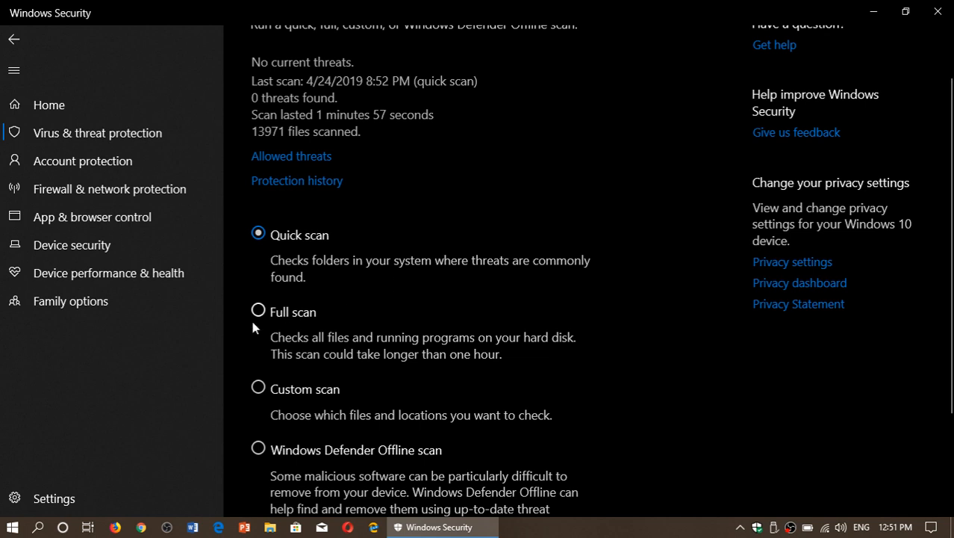
pyautogui.moveTo(464, 402)
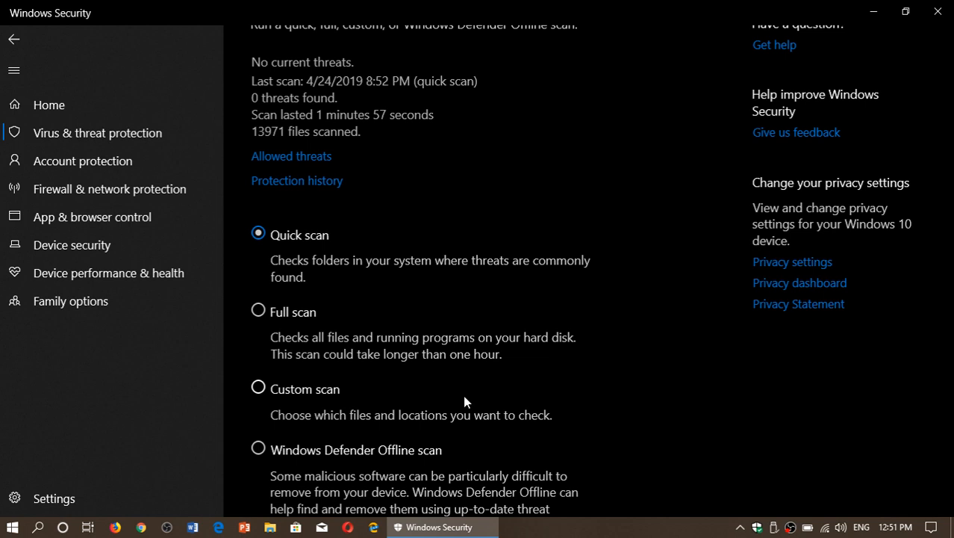
pyautogui.scroll(-3)
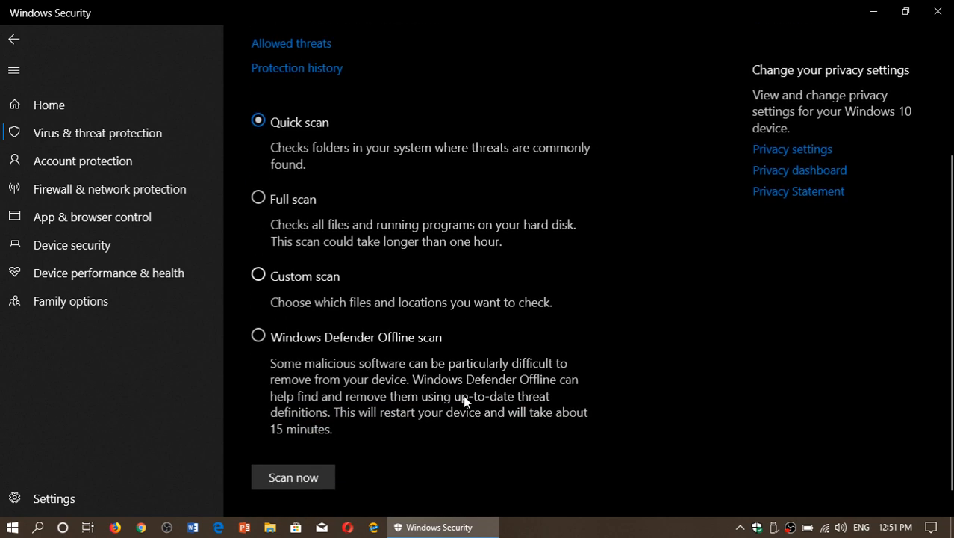
pyautogui.moveTo(407, 349)
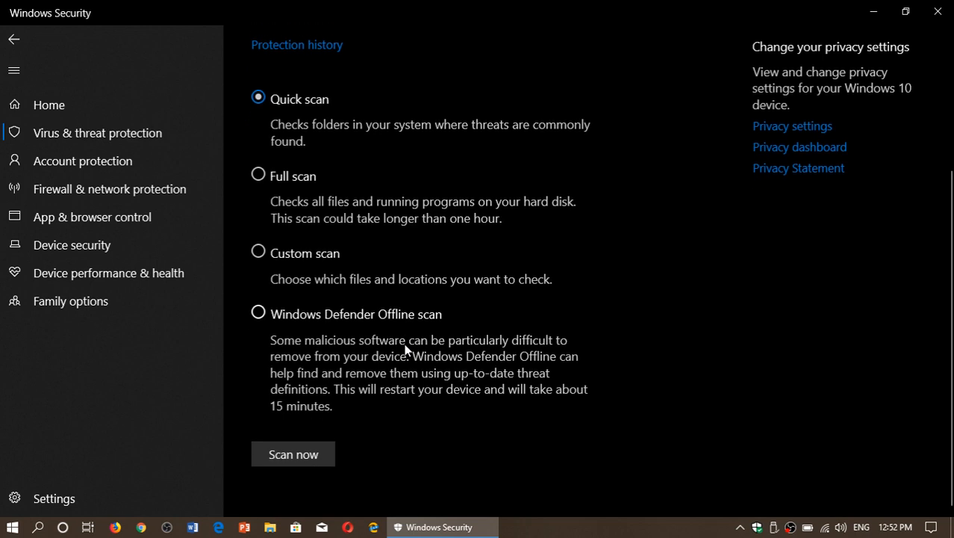
pyautogui.scroll(3)
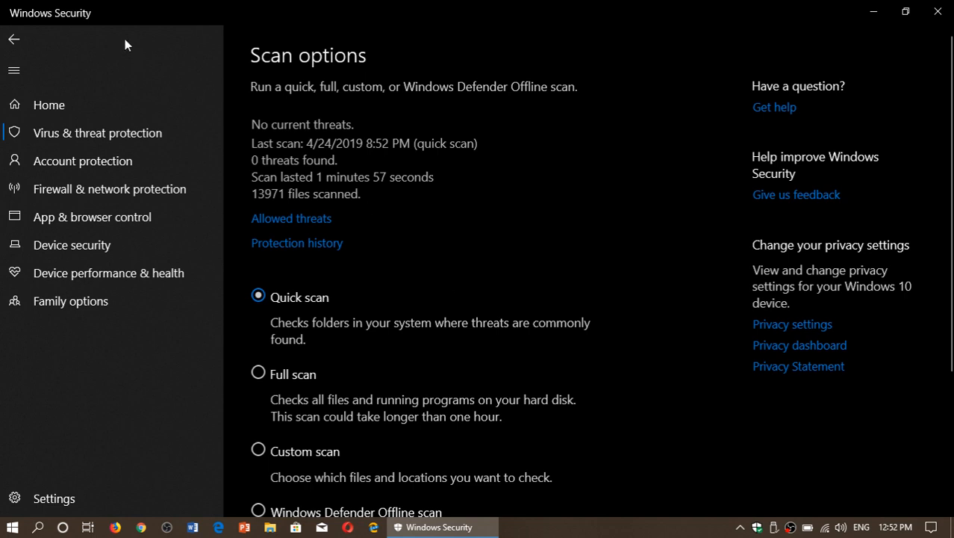
pyautogui.moveTo(461, 217)
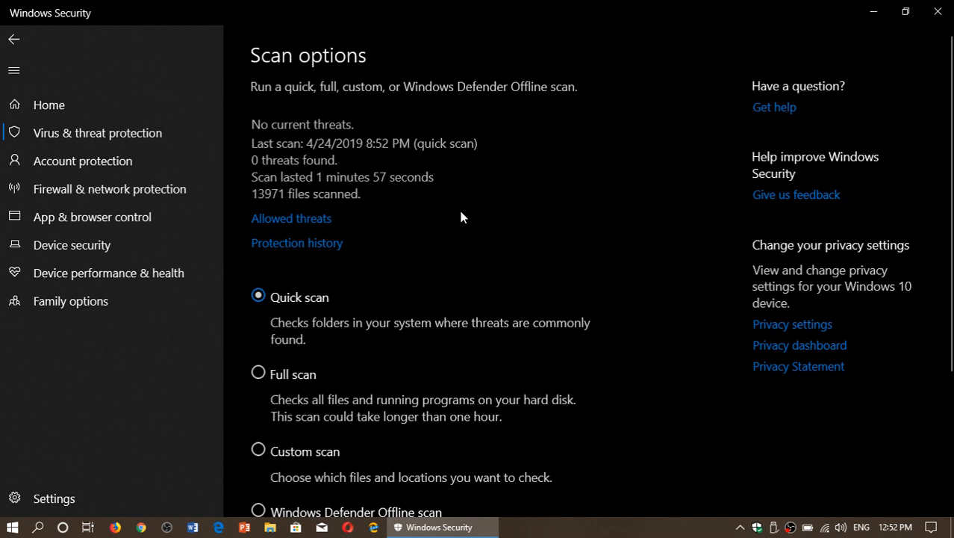
pyautogui.moveTo(308, 226)
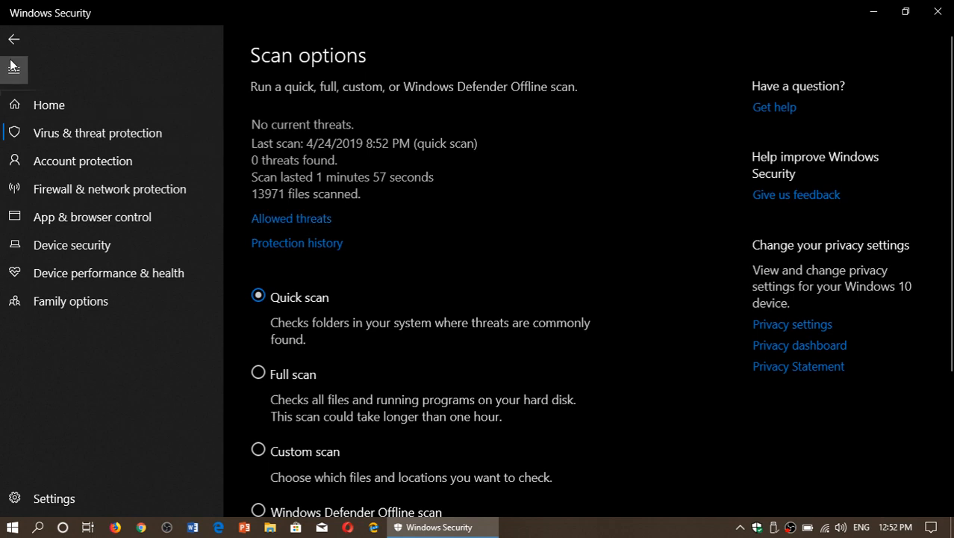
pyautogui.click(14, 38)
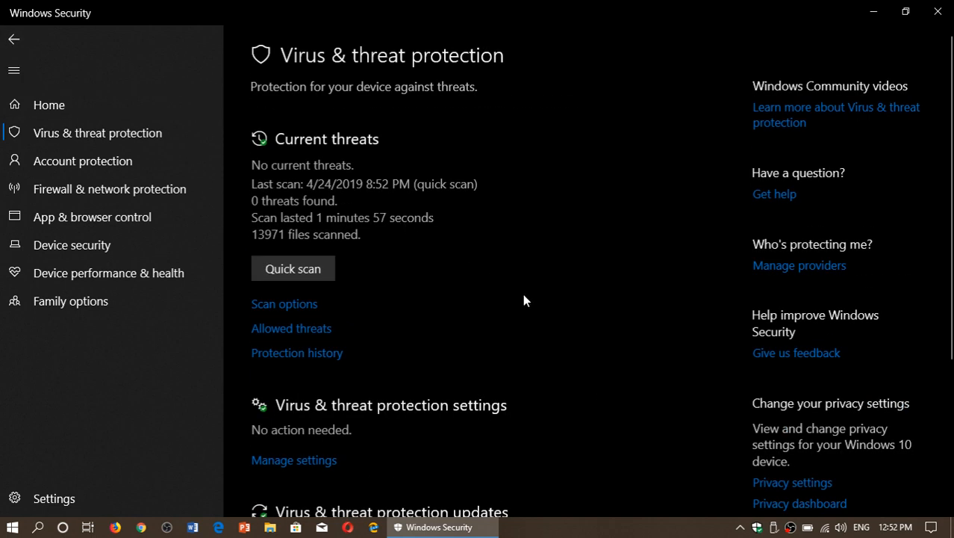
pyautogui.moveTo(561, 329)
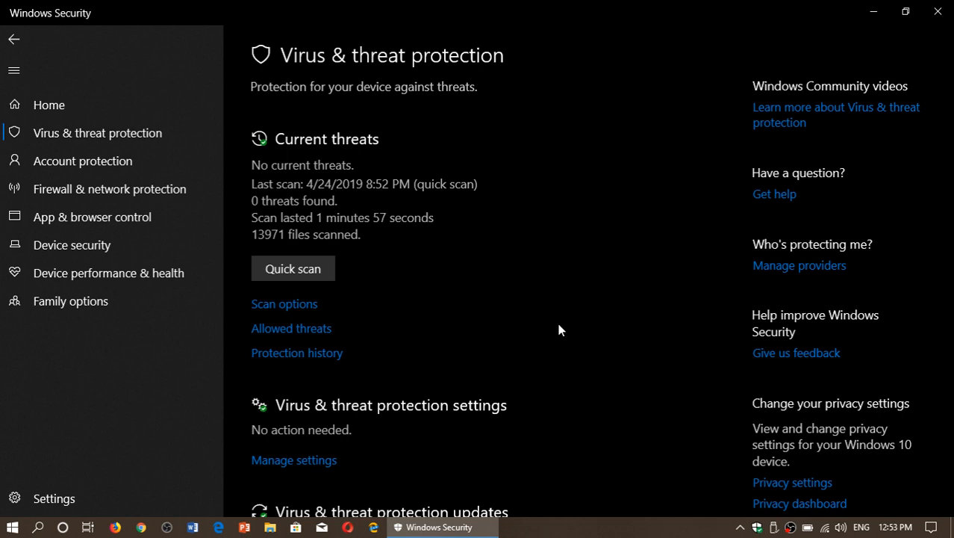
# Scroll down and open Manage settings under Virus & threat protection settings
pyautogui.scroll(-3)
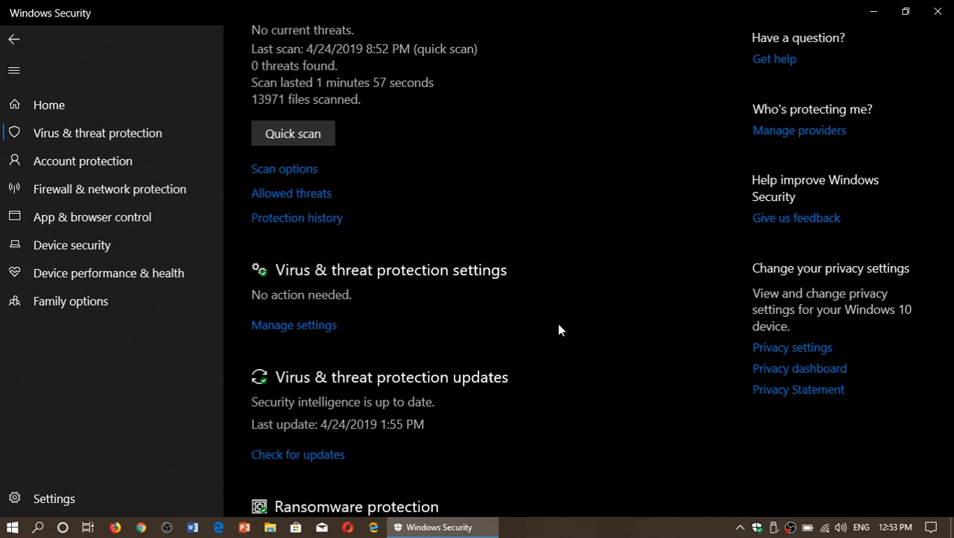
pyautogui.moveTo(294, 324)
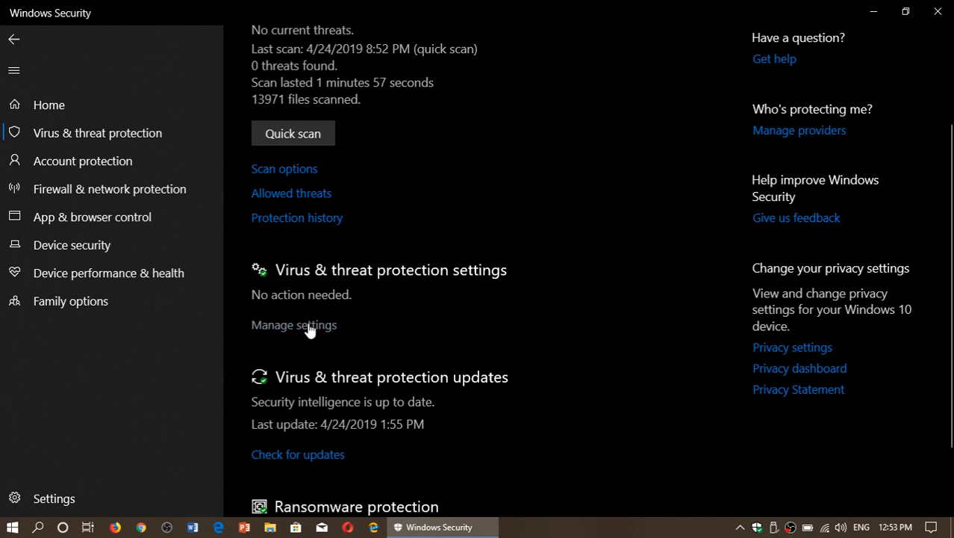
pyautogui.click(293, 324)
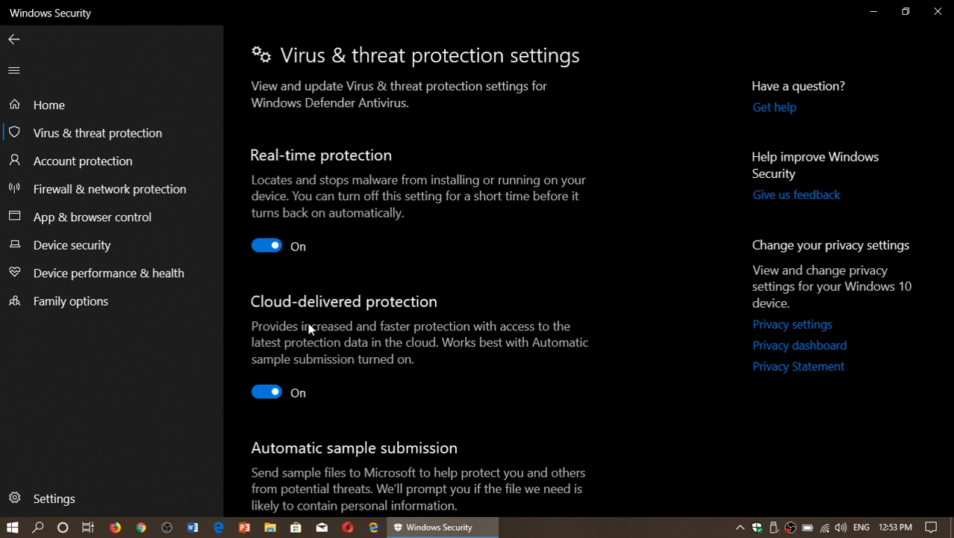
# Scroll through real-time, cloud, tamper, folder access and exclusion settings to Notifications
pyautogui.scroll(-3)
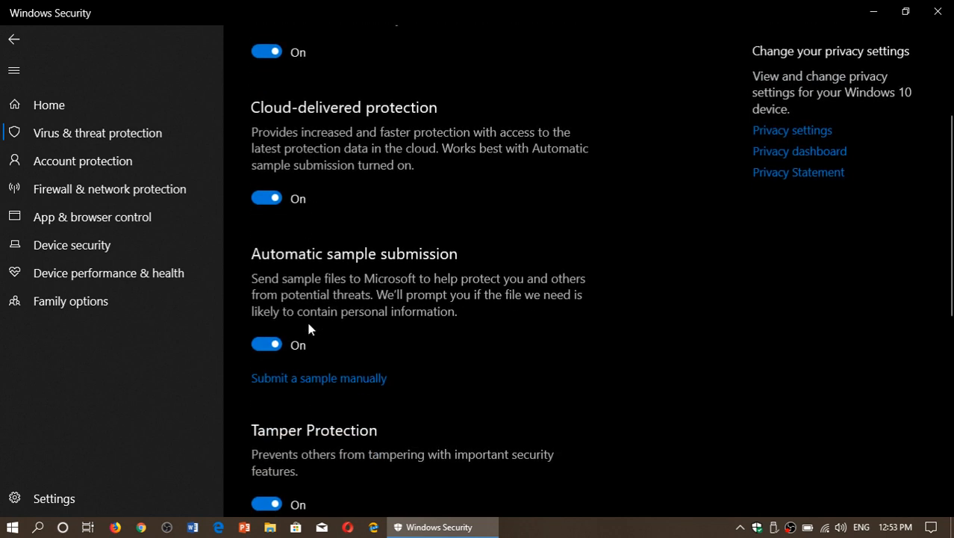
pyautogui.moveTo(690, 396)
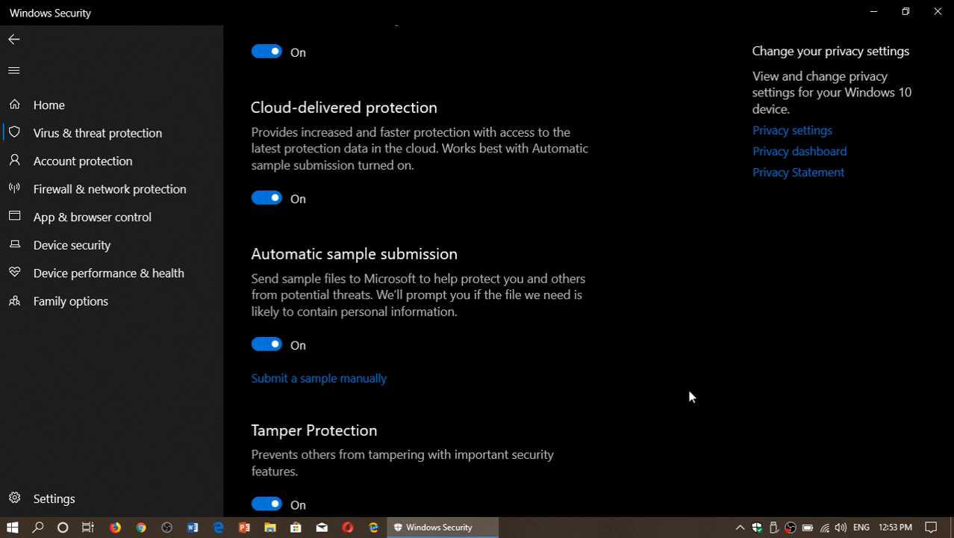
pyautogui.scroll(-3)
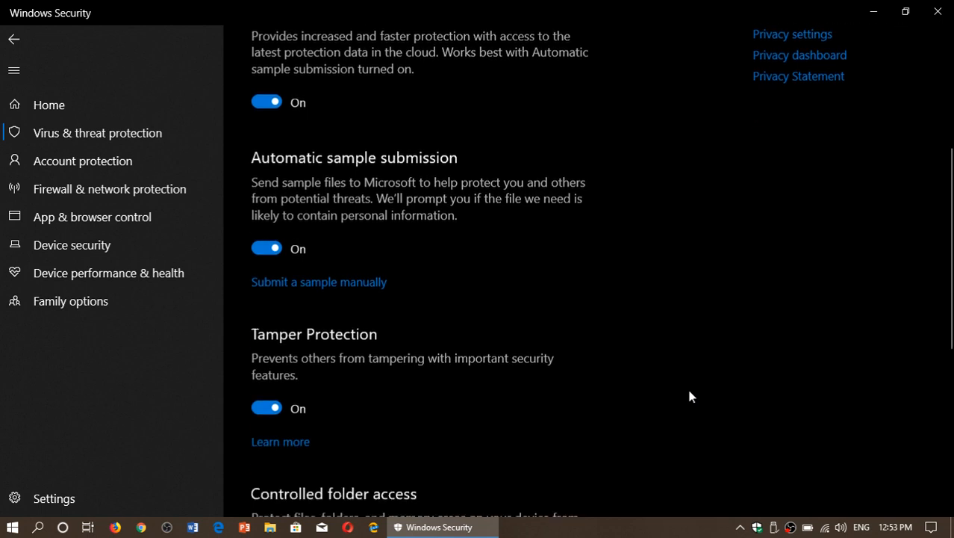
pyautogui.scroll(-3)
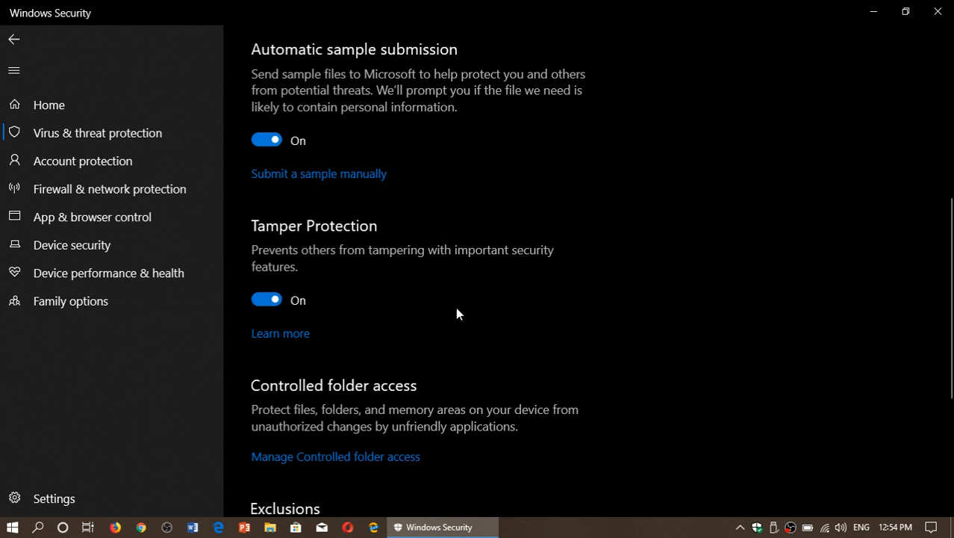
pyautogui.scroll(-3)
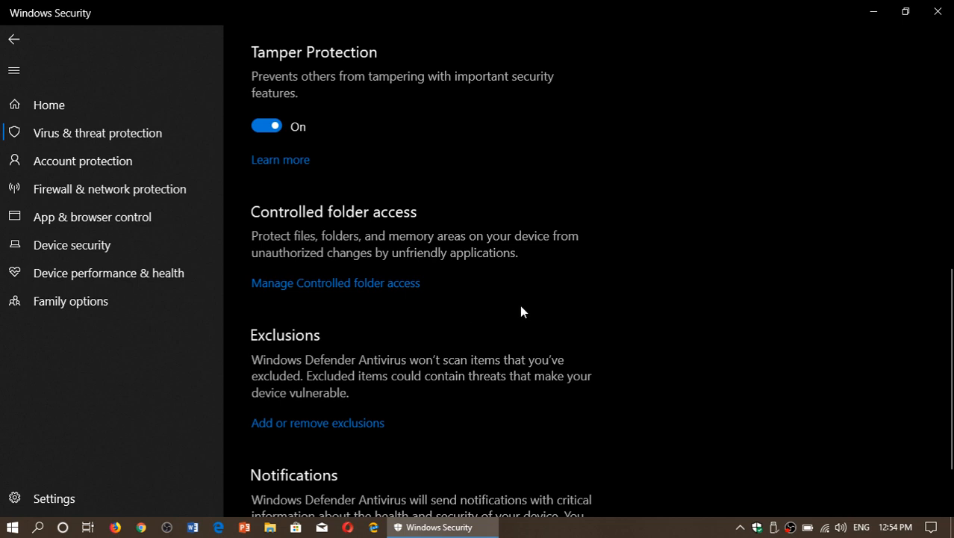
pyautogui.moveTo(490, 309)
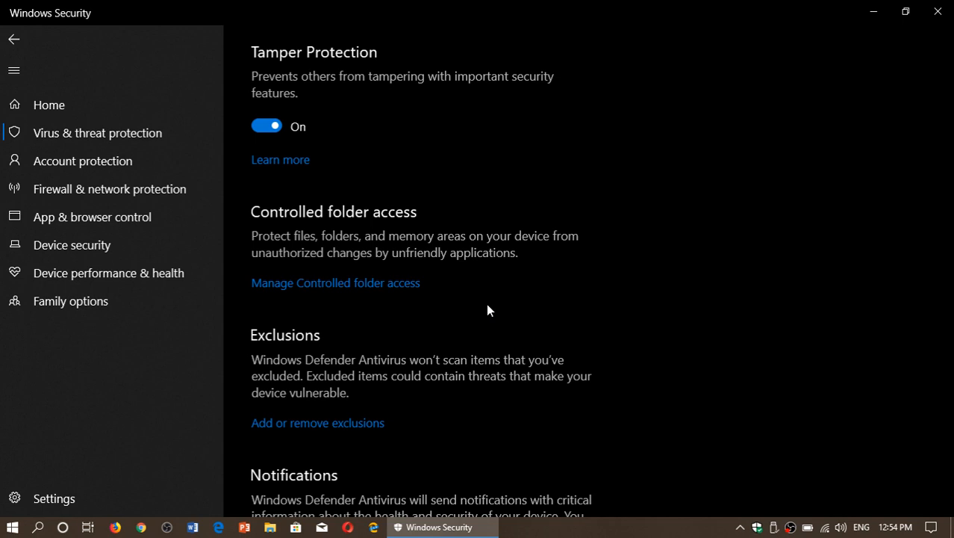
pyautogui.scroll(-3)
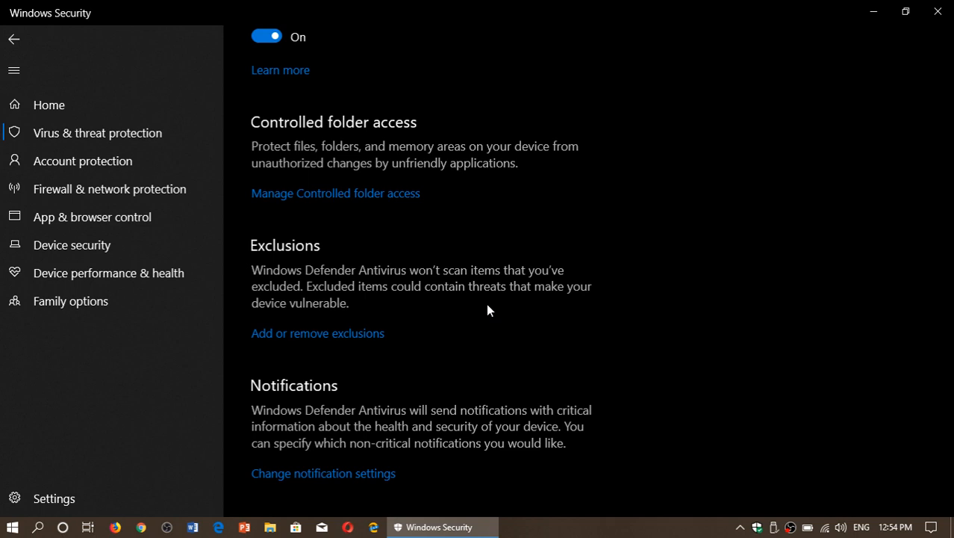
pyautogui.scroll(3)
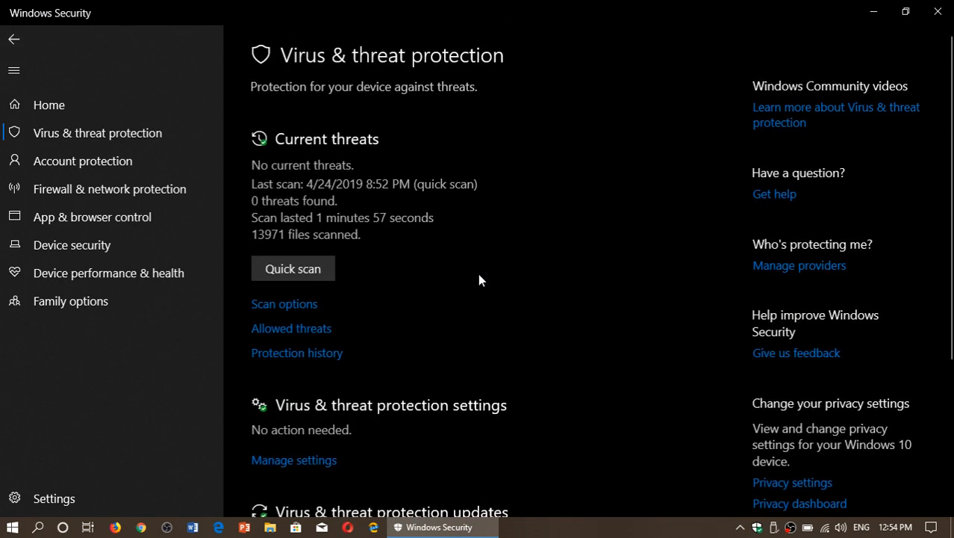
pyautogui.moveTo(542, 287)
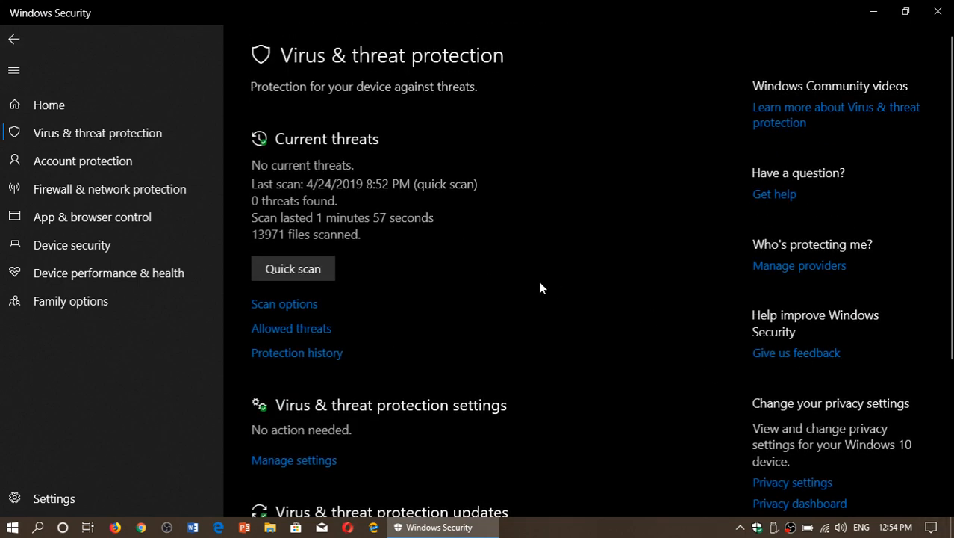
pyautogui.moveTo(940, 526)
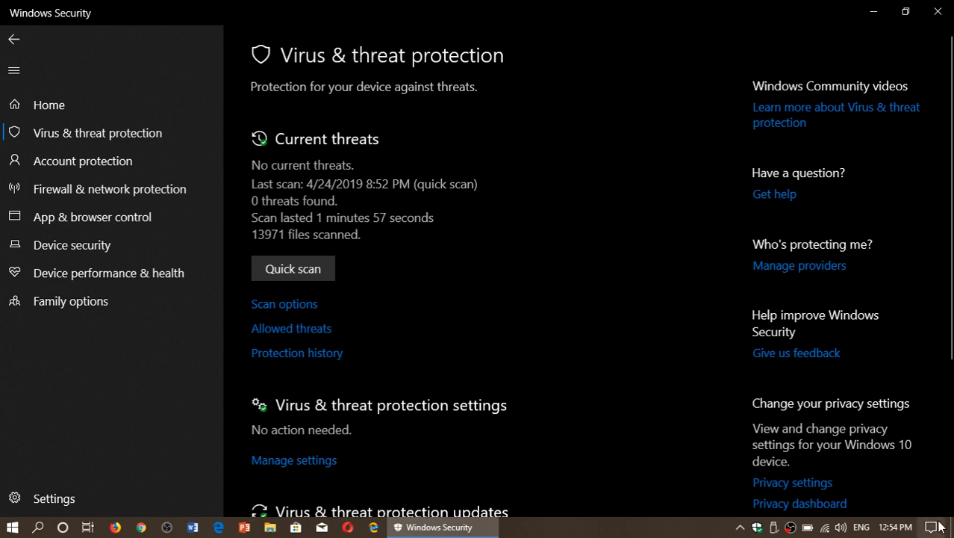
pyautogui.moveTo(617, 301)
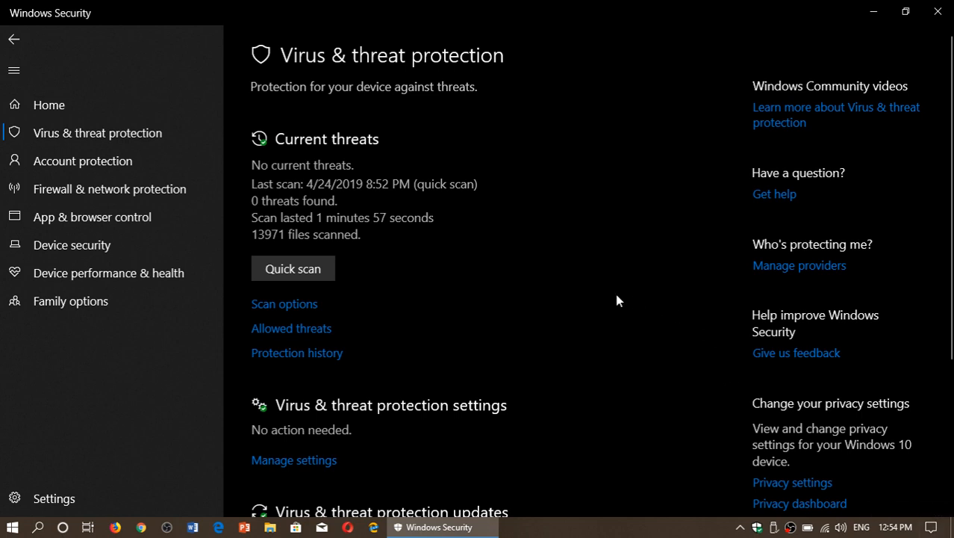
# Scroll past protection updates and open the Ransomware protection details page
pyautogui.scroll(-3)
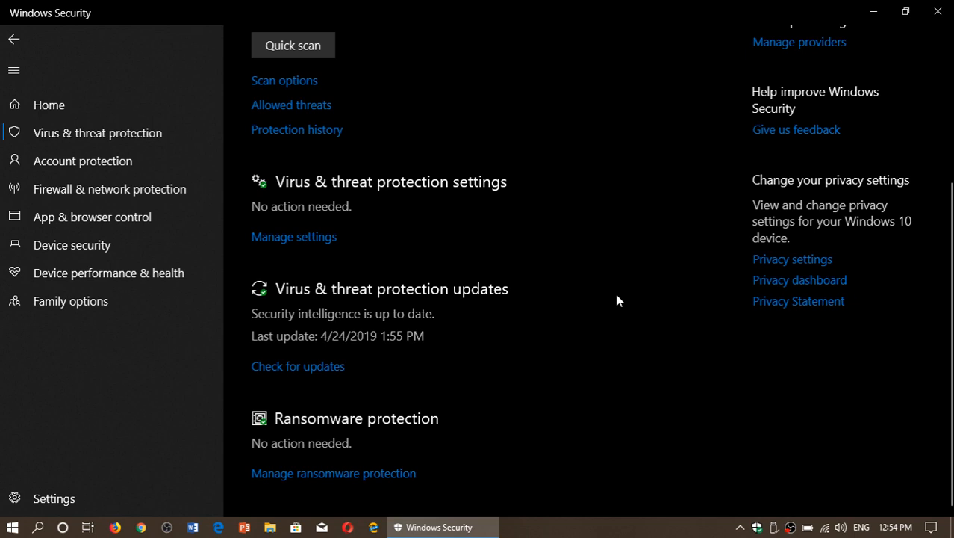
pyautogui.moveTo(582, 375)
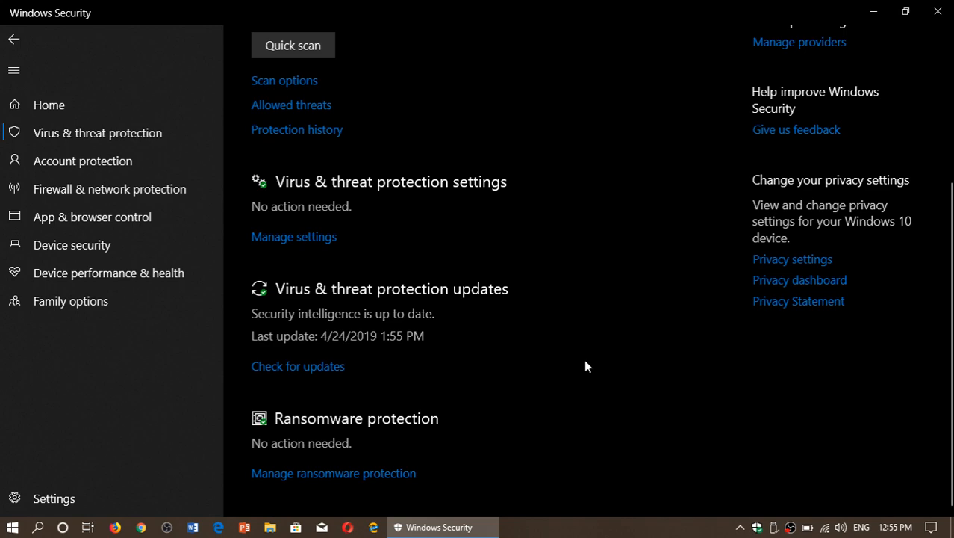
pyautogui.moveTo(423, 480)
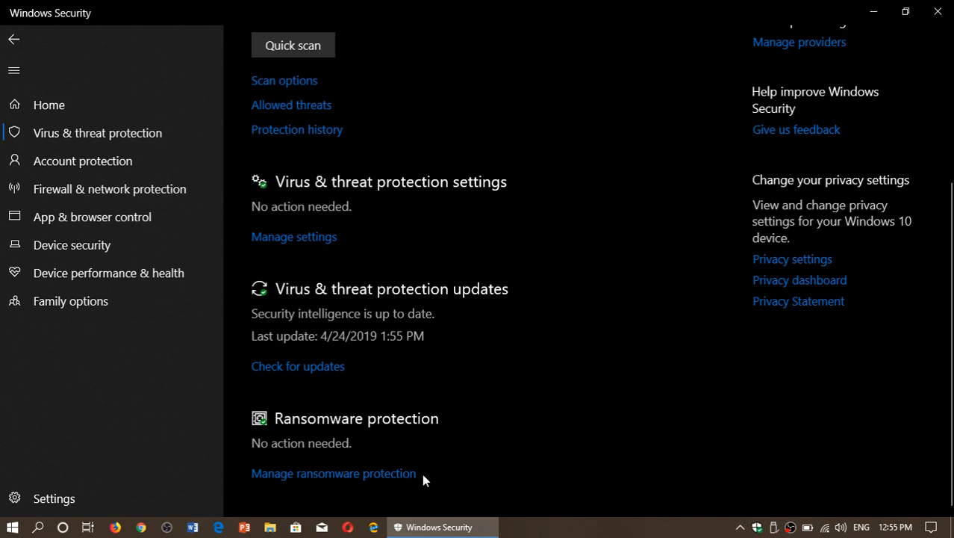
pyautogui.click(333, 472)
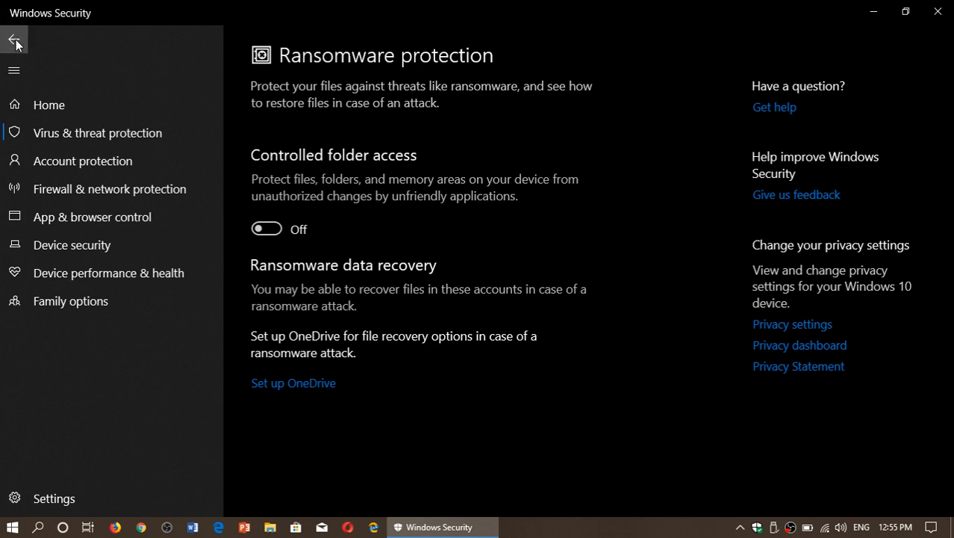
pyautogui.click(15, 39)
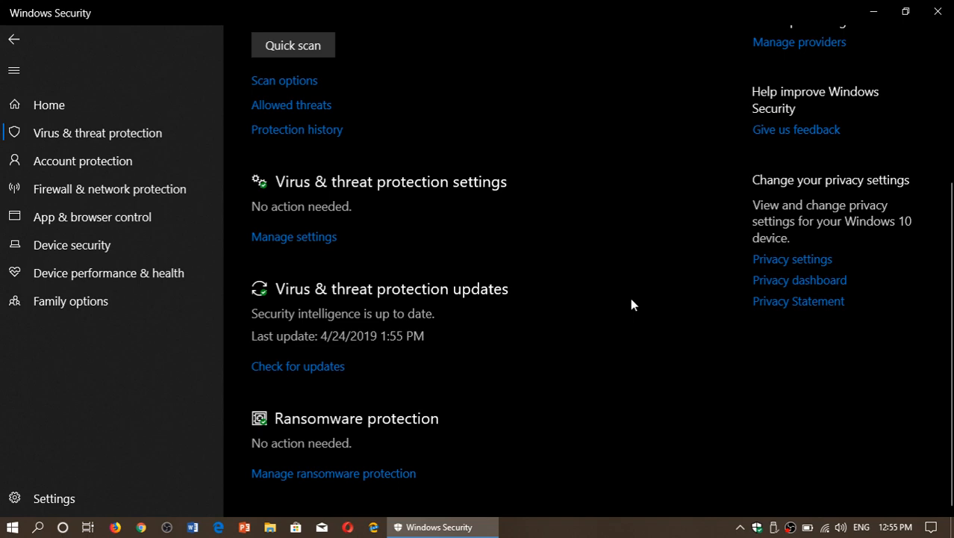
# Scroll to the top and use the Back arrow to reach Security at a glance
pyautogui.scroll(3)
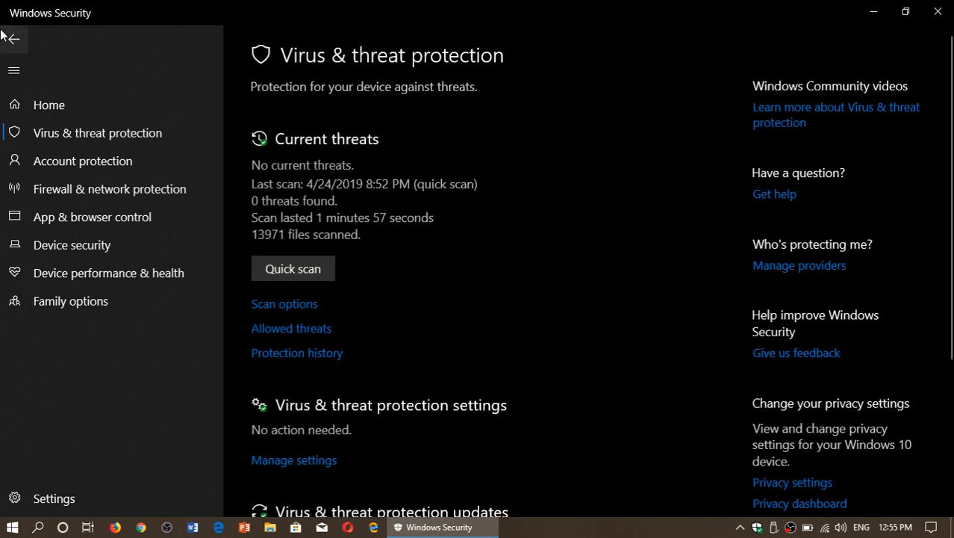
pyautogui.click(12, 39)
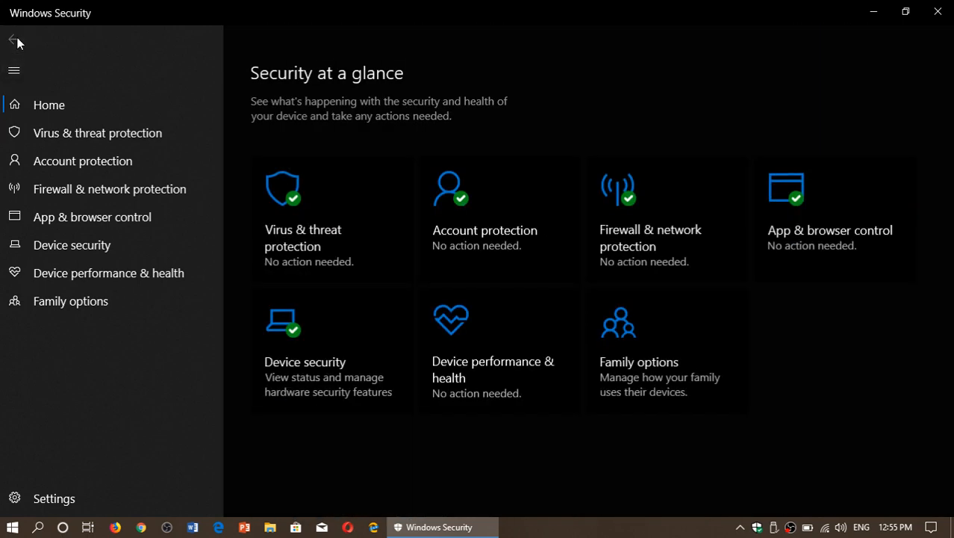
pyautogui.moveTo(394, 283)
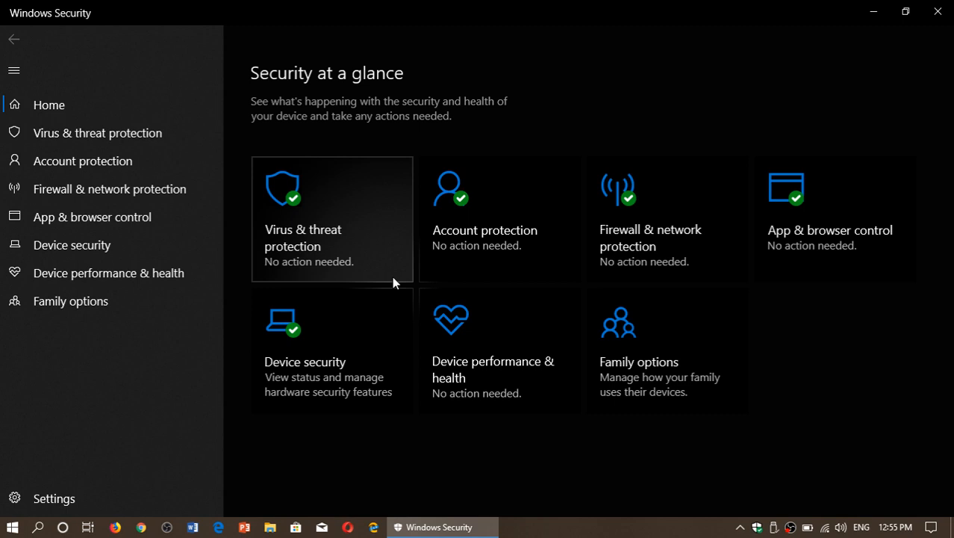